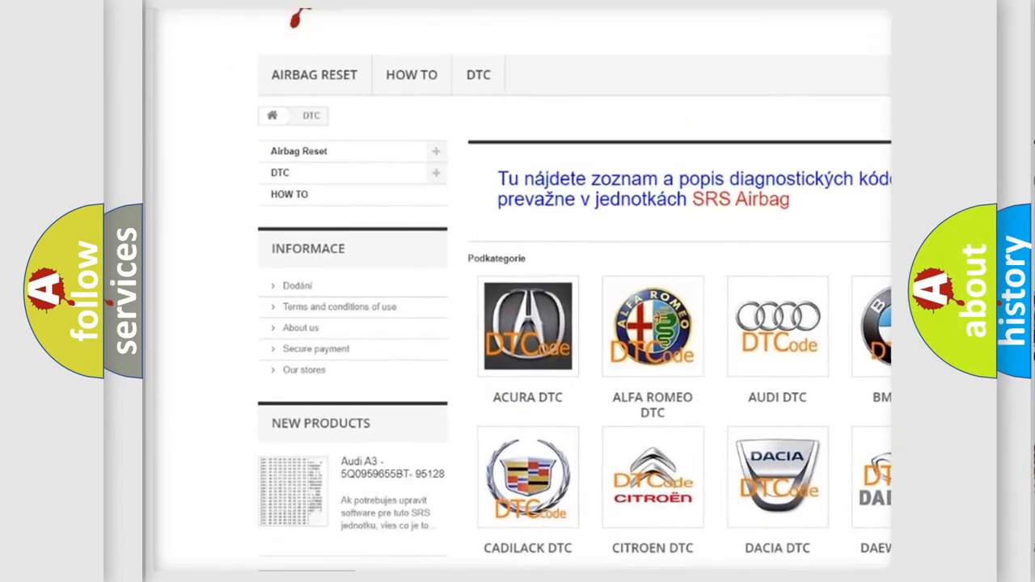
{"action": "scroll", "scroll_direction": "down", "scroll_amount": 3}
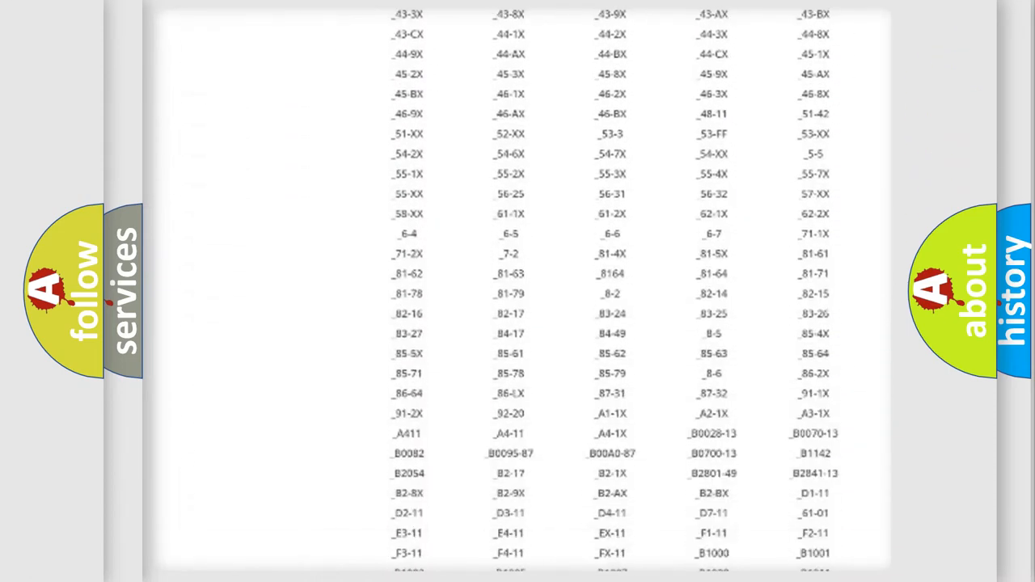
{"action": "scroll", "scroll_direction": "down", "scroll_amount": 3}
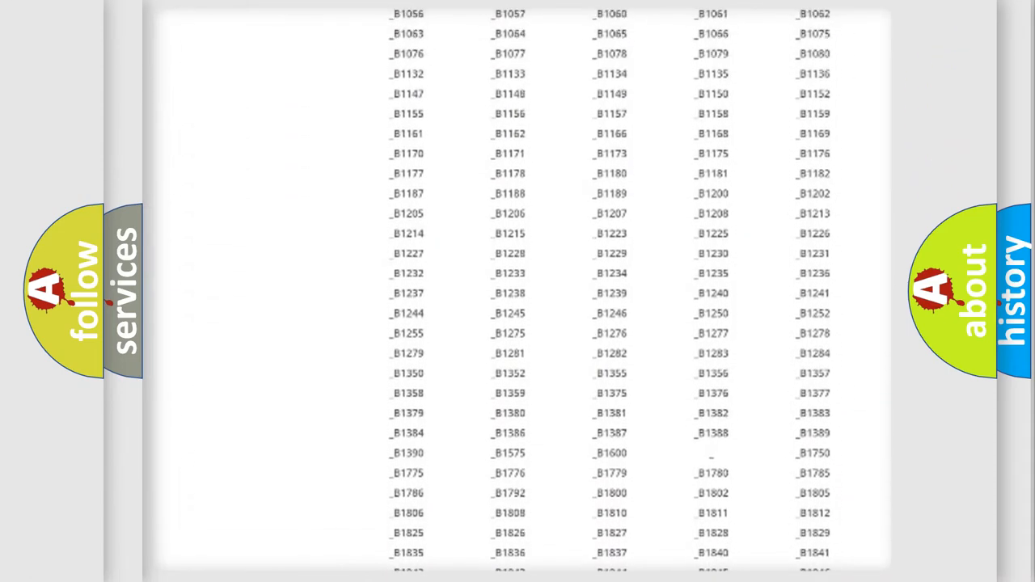